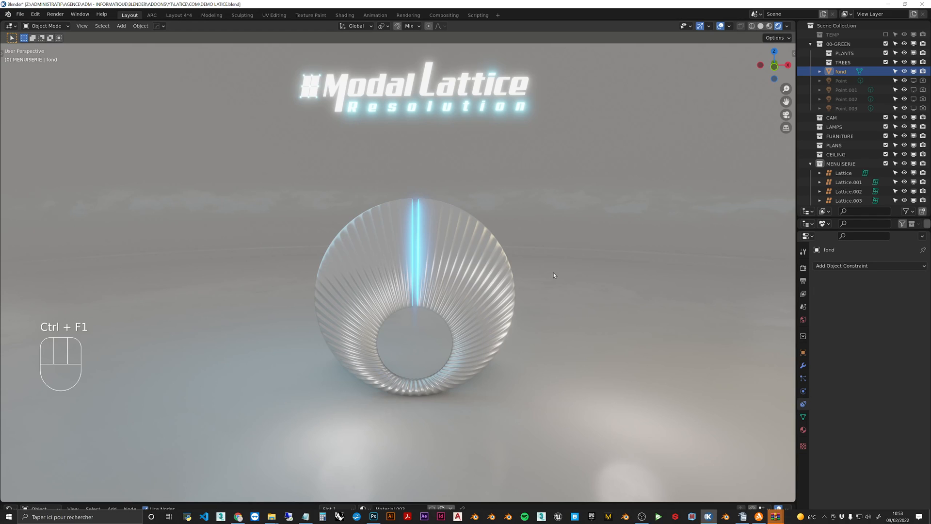
mouse_move(579, 235)
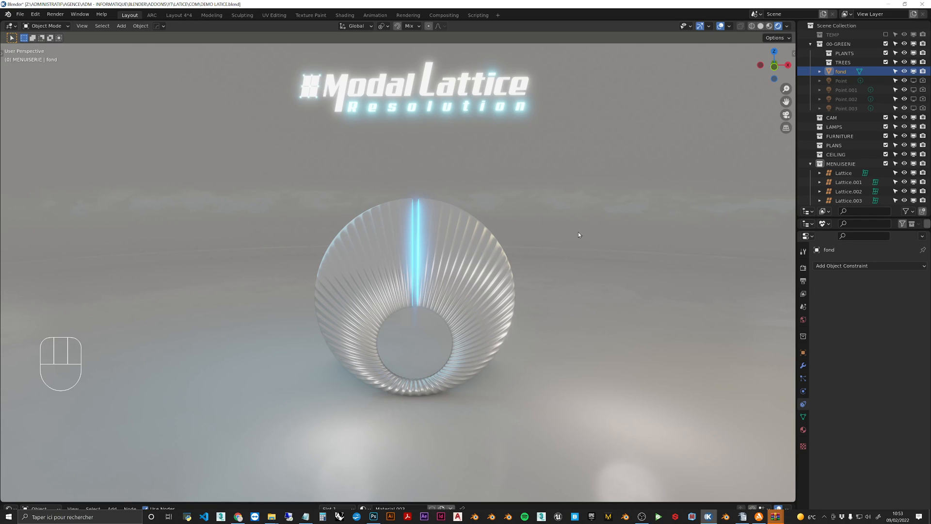
mouse_move(437, 232)
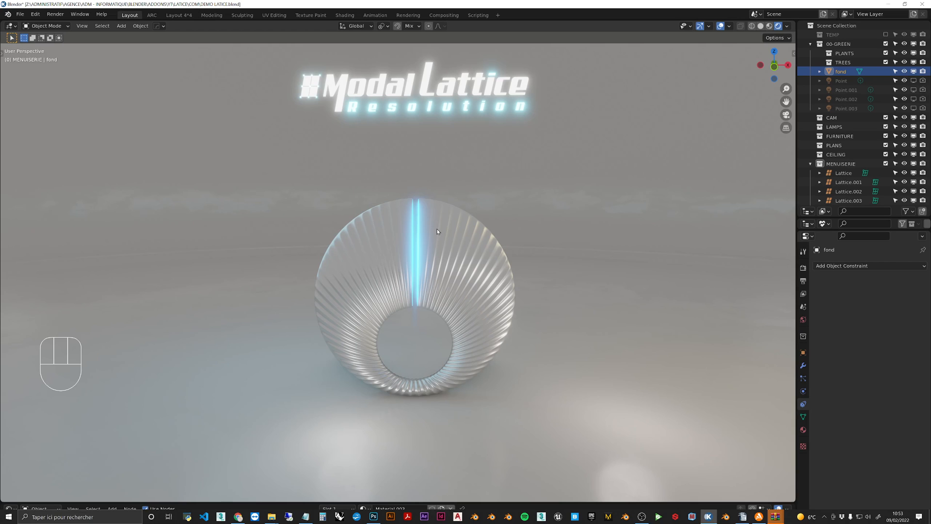
mouse_move(448, 242)
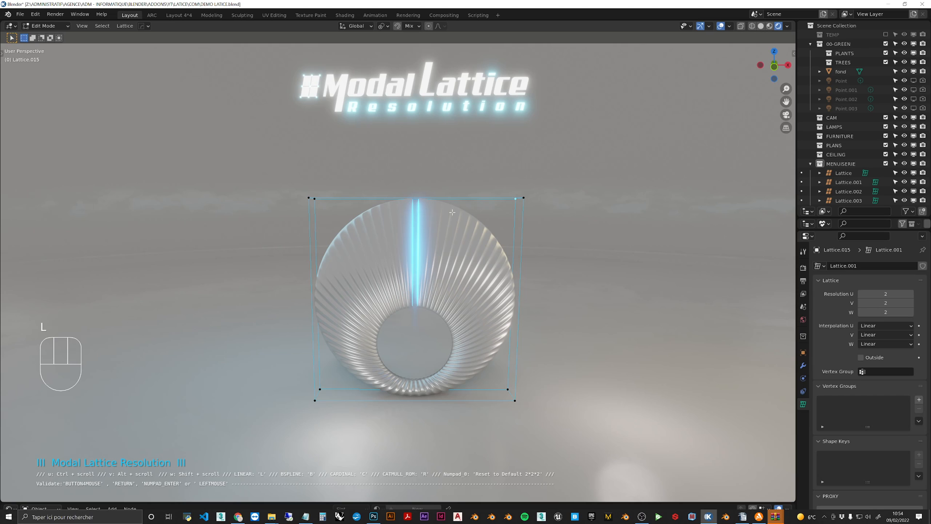
- Raise the lattice resolution to 4×3×4 with modifier-key scrolling in Modal Lattice Resolution
key(shift)
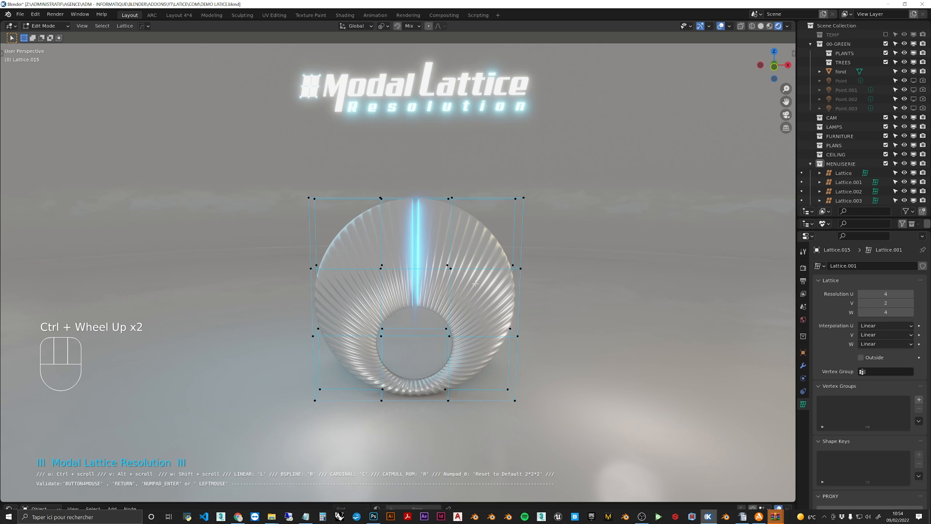
key(alt)
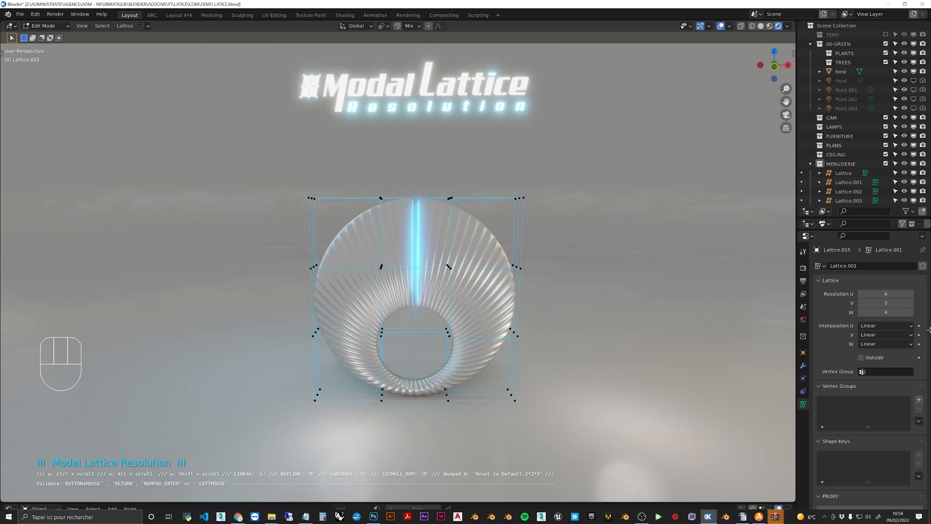
mouse_move(539, 260)
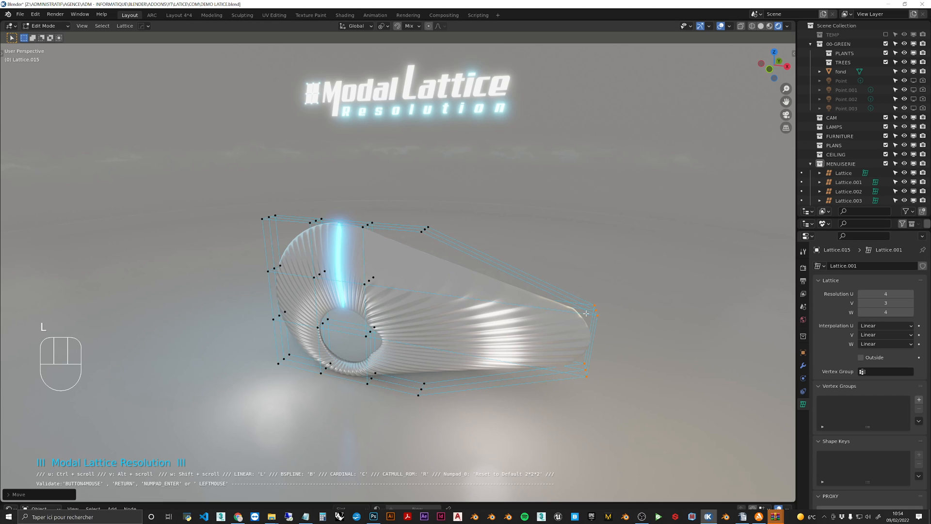
mouse_move(559, 310)
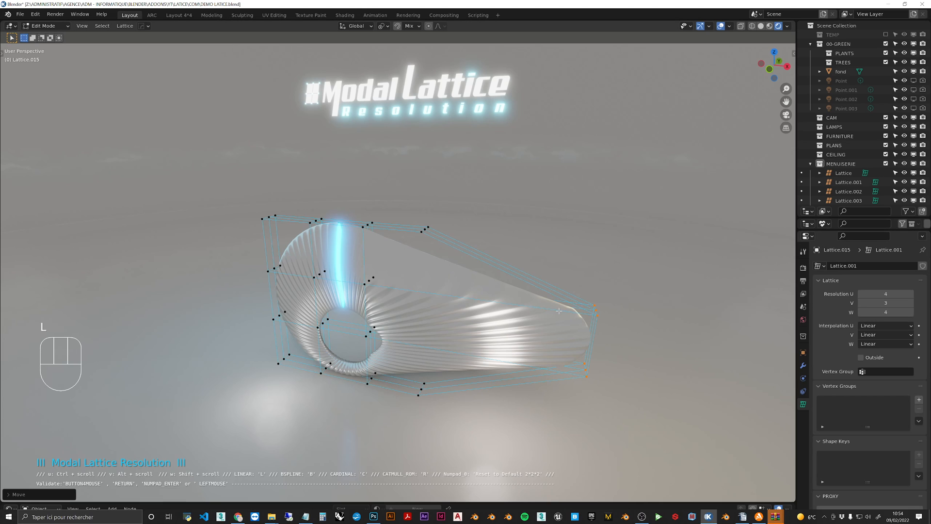
- Switch the lattice interpolation to BSpline on all axes
key(b)
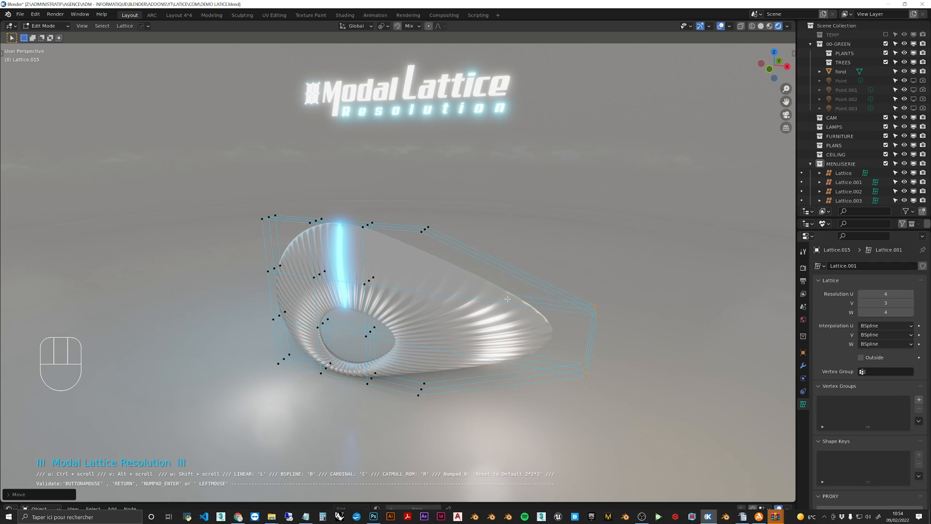
- Cycle the lattice interpolation through Cardinal and Catmull-Rom, then back to BSpline
key(c)
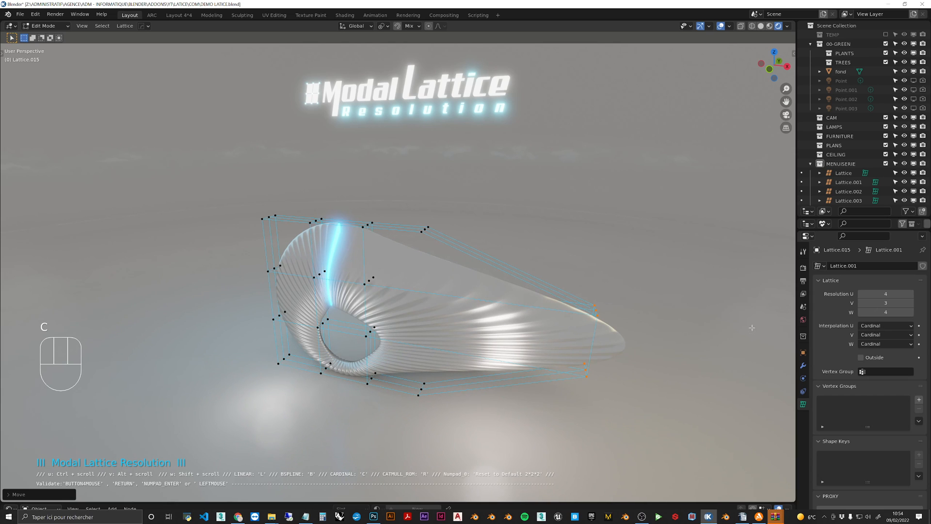
key(r)
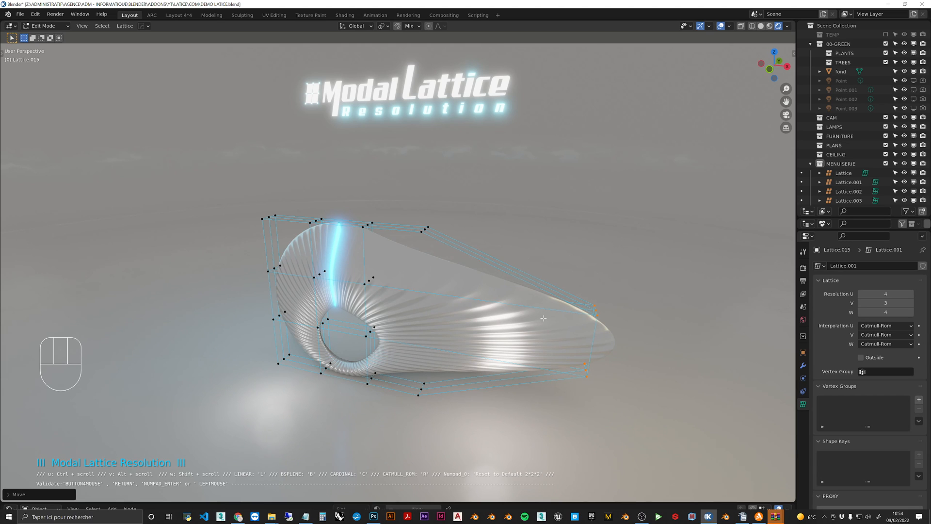
key(b)
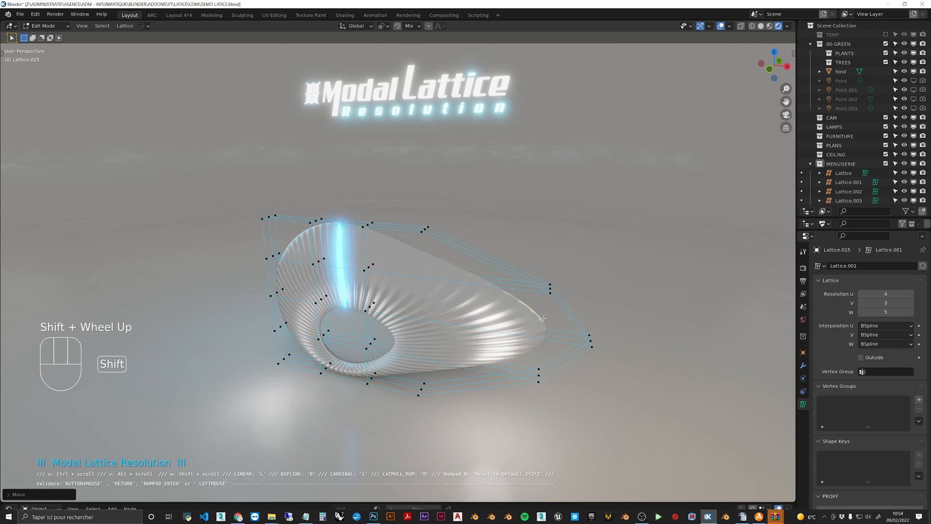
- Scroll to raise the lattice resolution, then reset it to the default 2×2×2
scroll(up, 3)
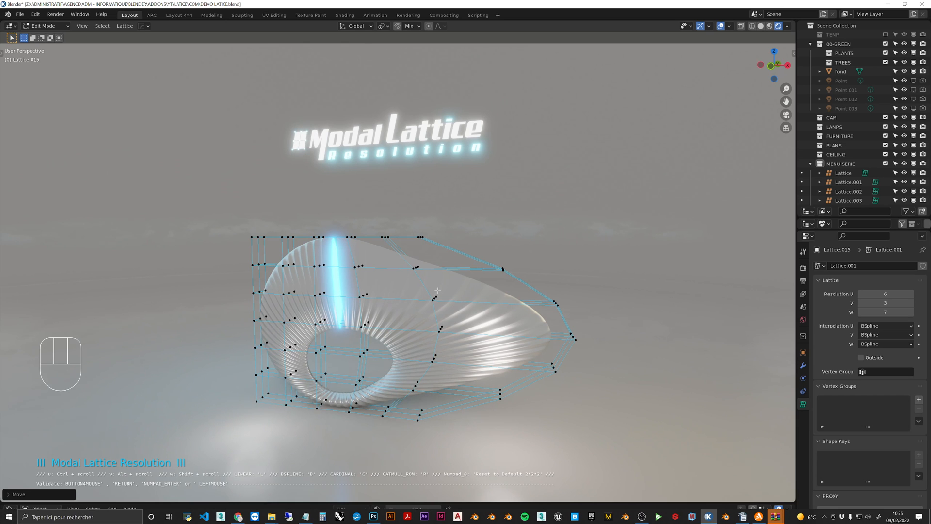
key(KP_0)
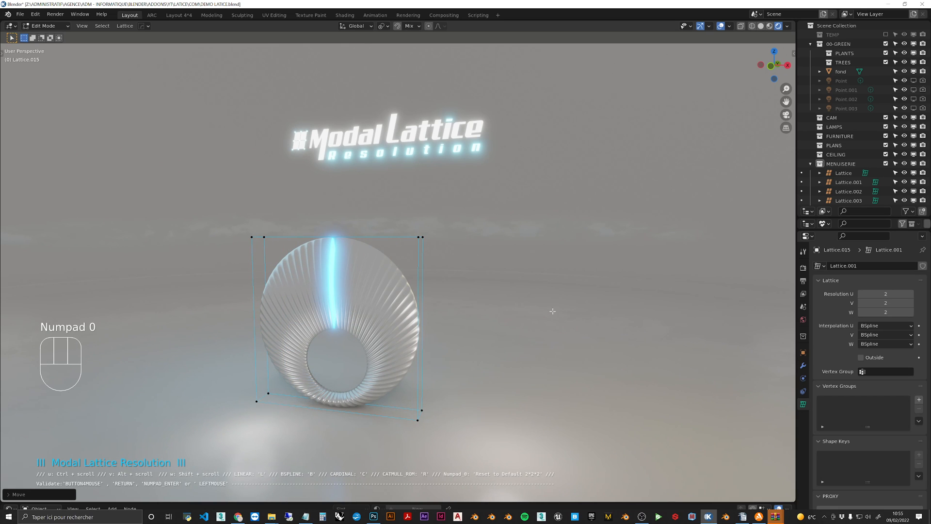